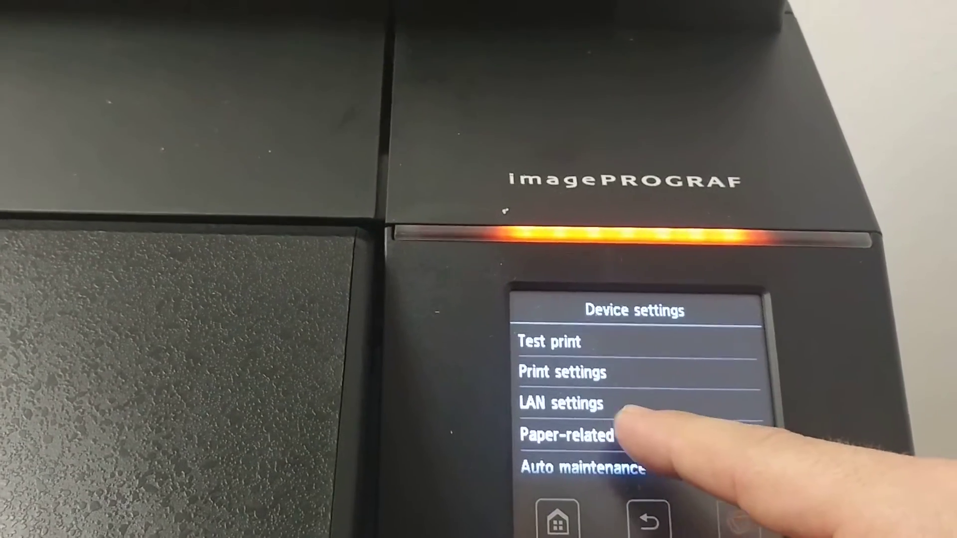
Go into LAN settings under Device settings to view the printer's IP address
{"action": "left_click", "coordinate": [558, 404]}
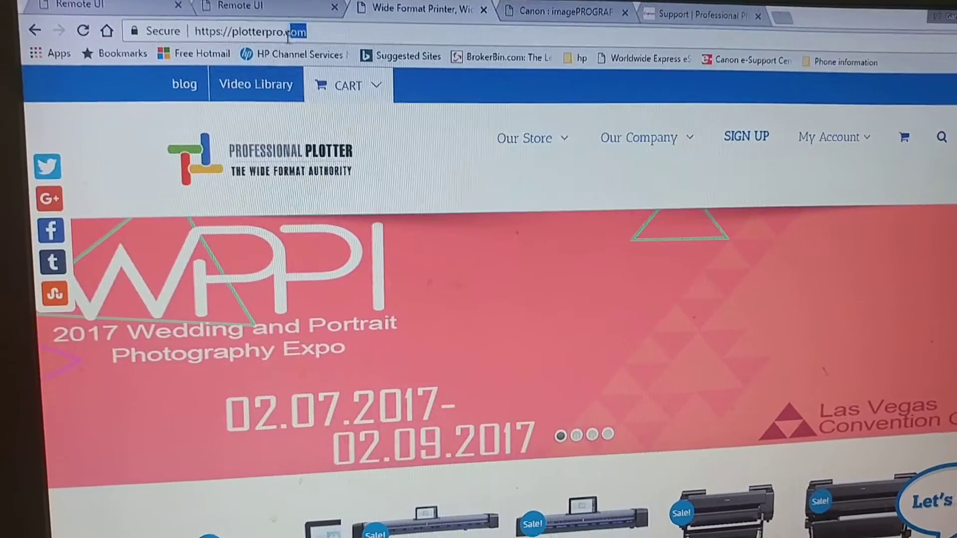
Navigate Chrome to the printer's address 192.168.1.31 to reach its Remote UI
{"action": "scroll", "scroll_direction": "down", "scroll_amount": 3}
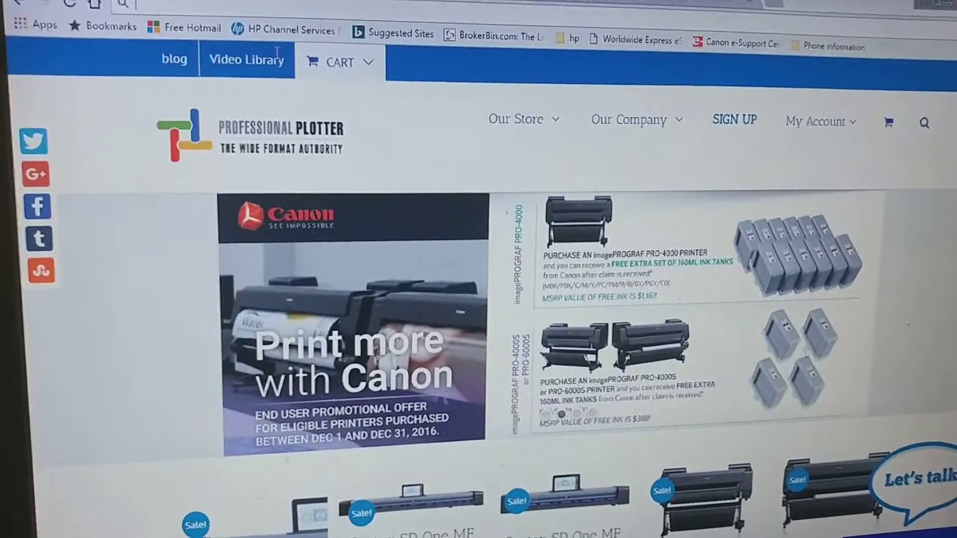
{"action": "type", "text": "16"}
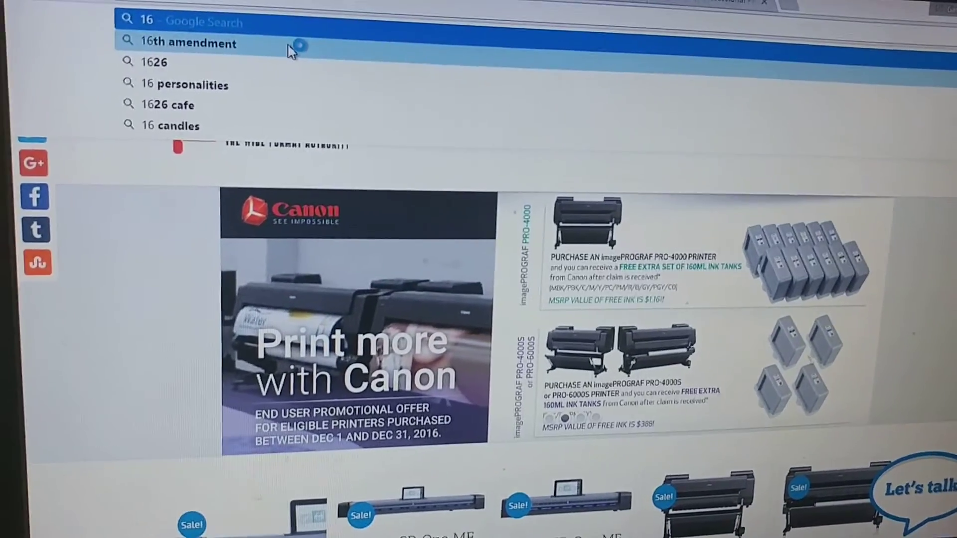
{"action": "type", "text": "192.168.1.31"}
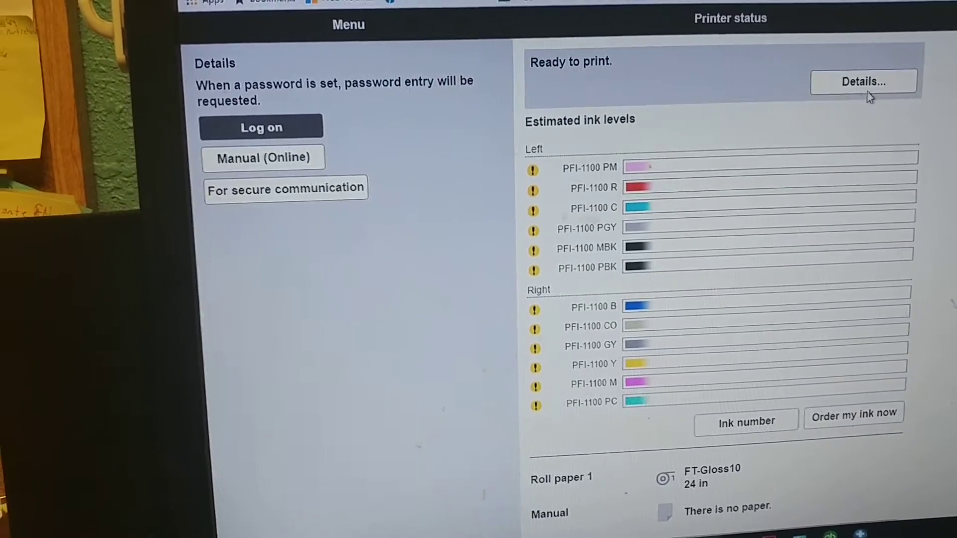
View the printer status Details: ready to print, ink levels, roll paper loaded
{"action": "left_click", "coordinate": [864, 81]}
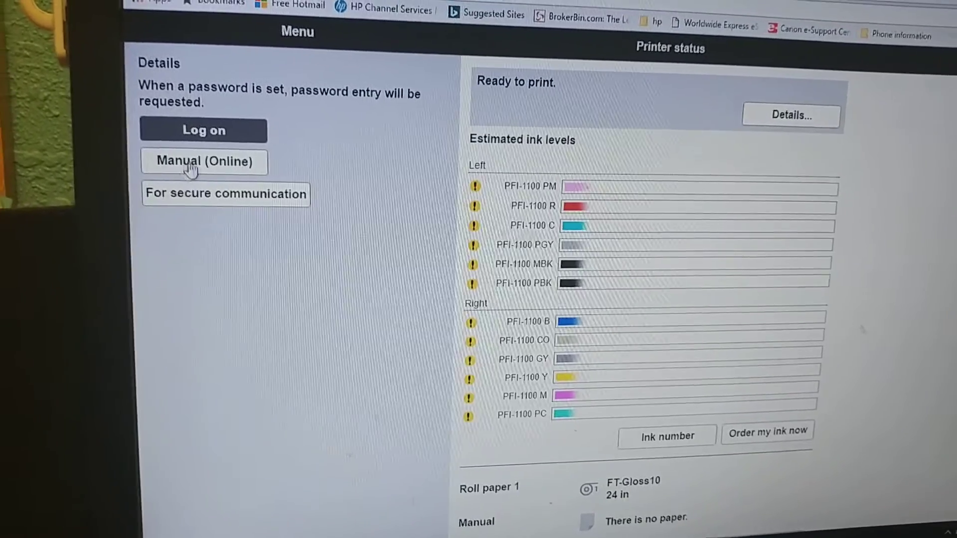
Launch Manual (Online) and browse the PRO-2000 topics list, including Troubleshooting and Basic Printing Workflow
{"action": "left_click", "coordinate": [203, 161]}
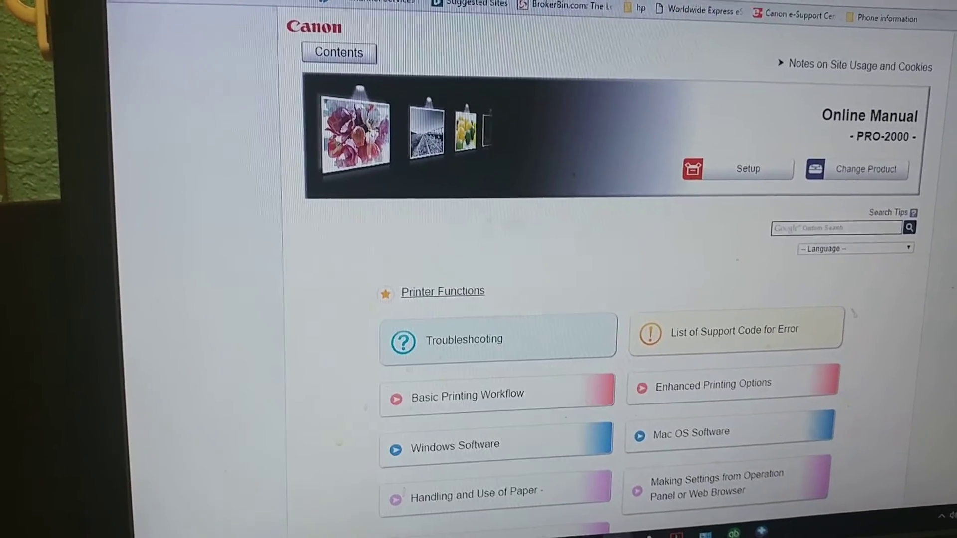
{"action": "scroll", "scroll_direction": "down", "scroll_amount": 3}
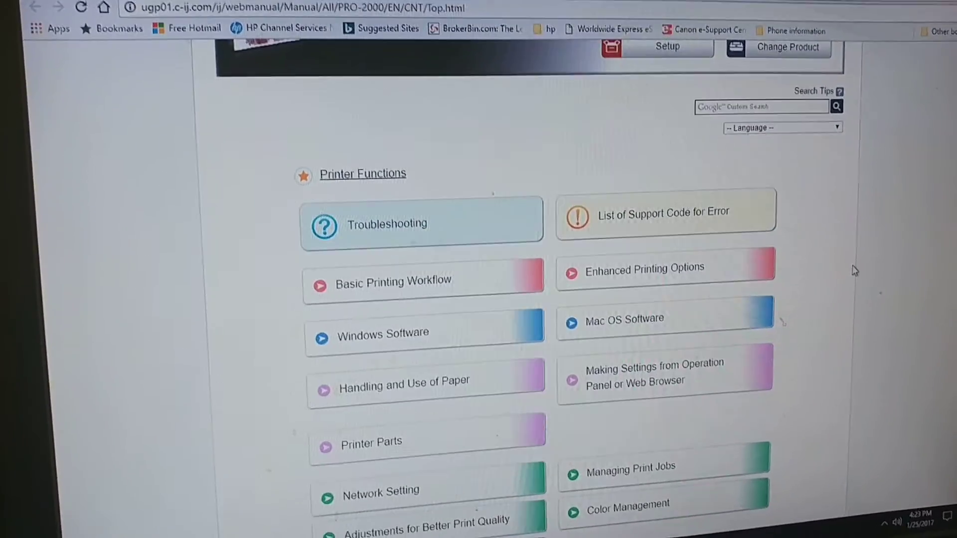
{"action": "scroll", "scroll_direction": "down", "scroll_amount": 3}
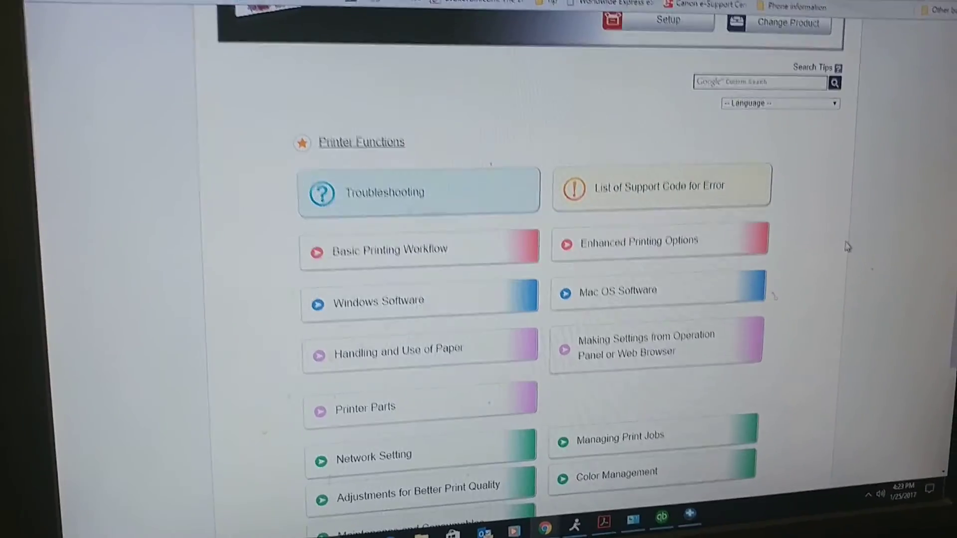